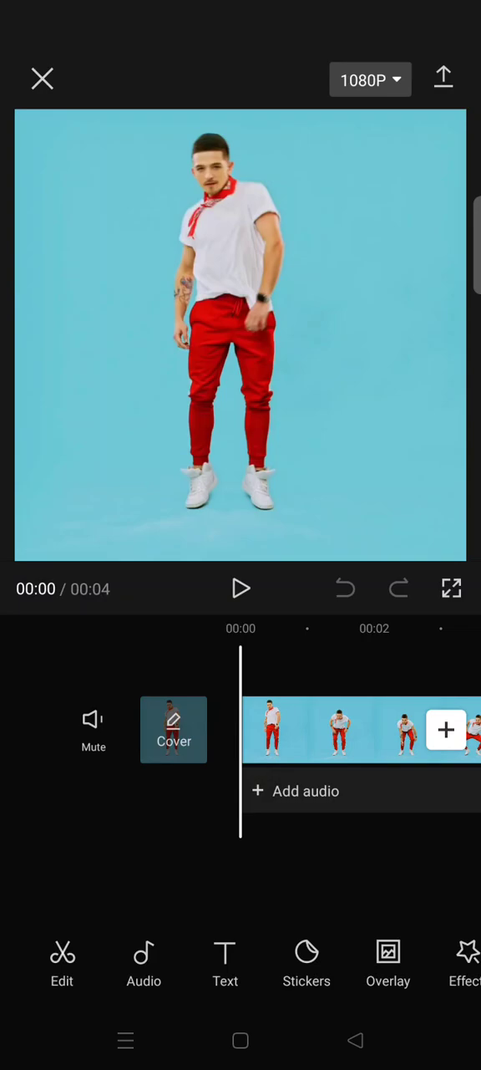
Open the Overlay sub-menu from the bottom toolbar.
click(388, 966)
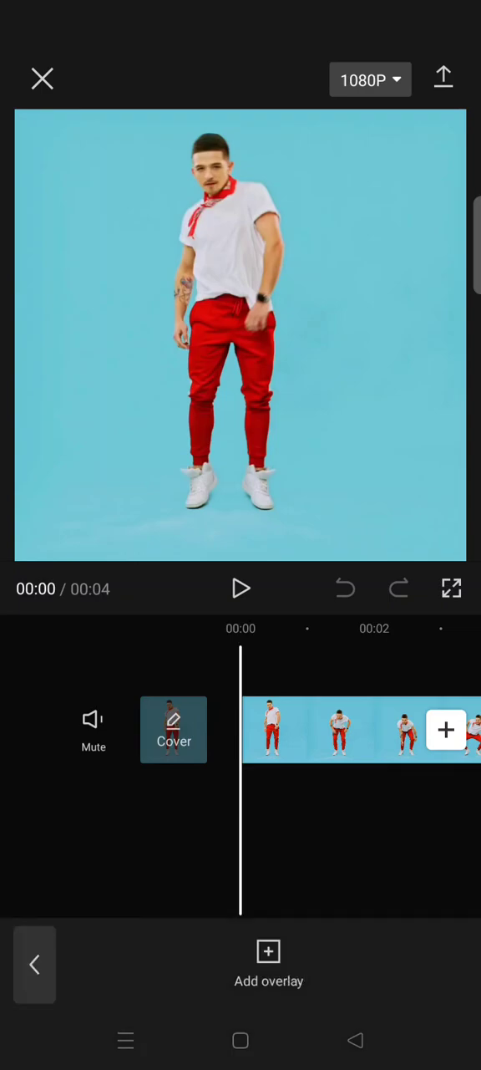
Add the 01:03 colour-cycling video from Albums as an overlay layer.
click(447, 730)
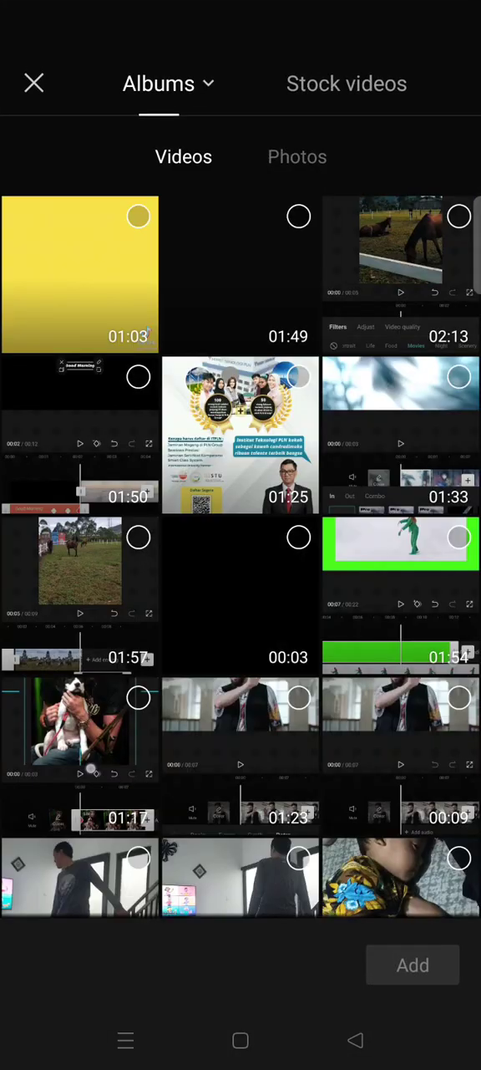
click(81, 274)
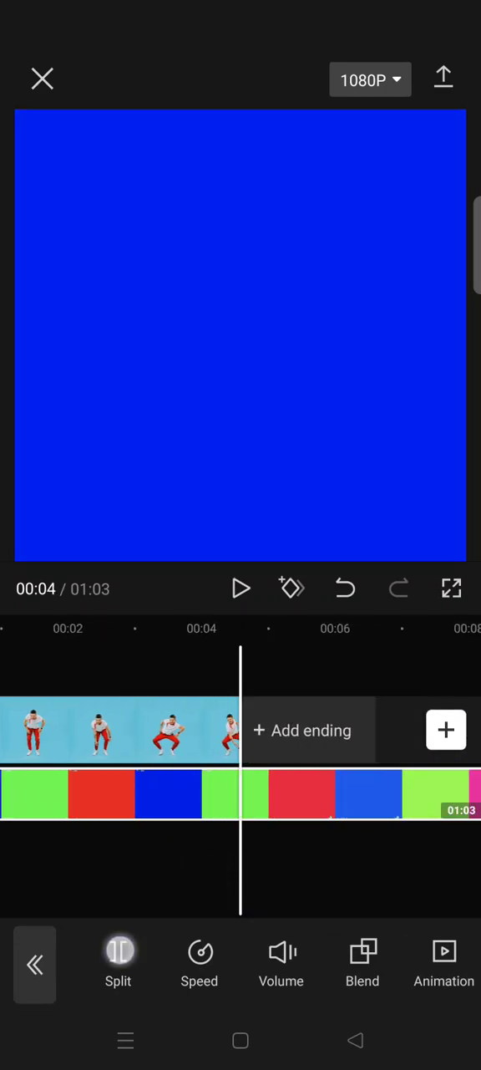
Give the colour overlay Overlay blend mode at 39 opacity and confirm.
click(362, 961)
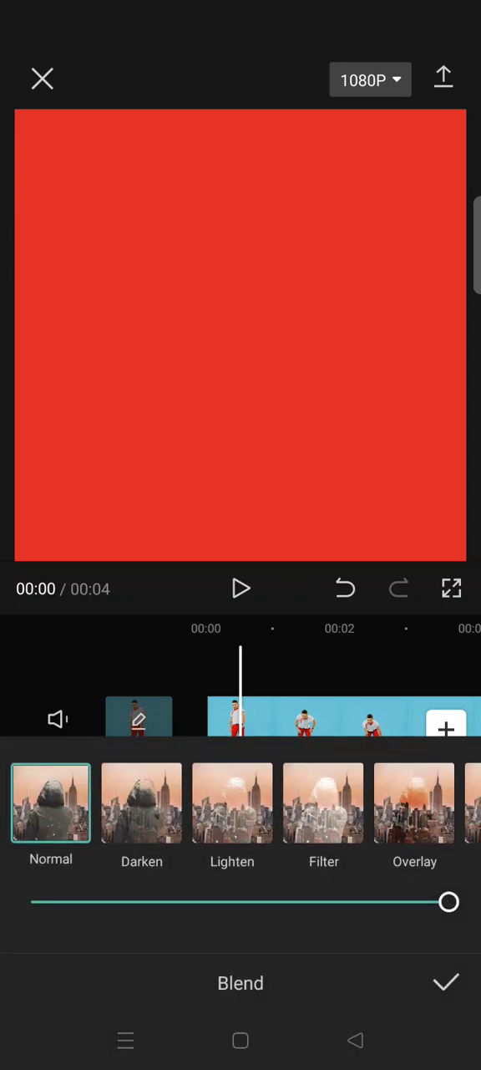
click(415, 802)
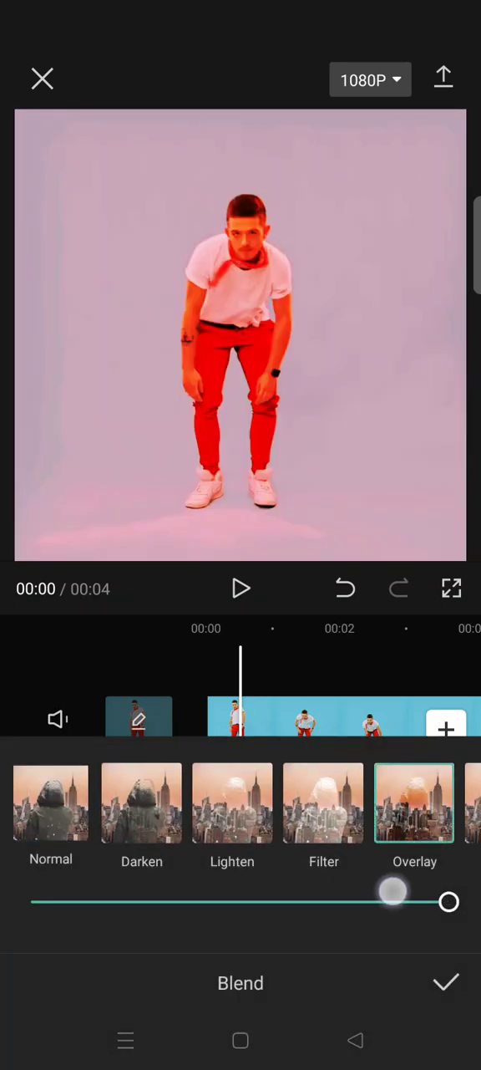
drag(449, 902, 278, 902)
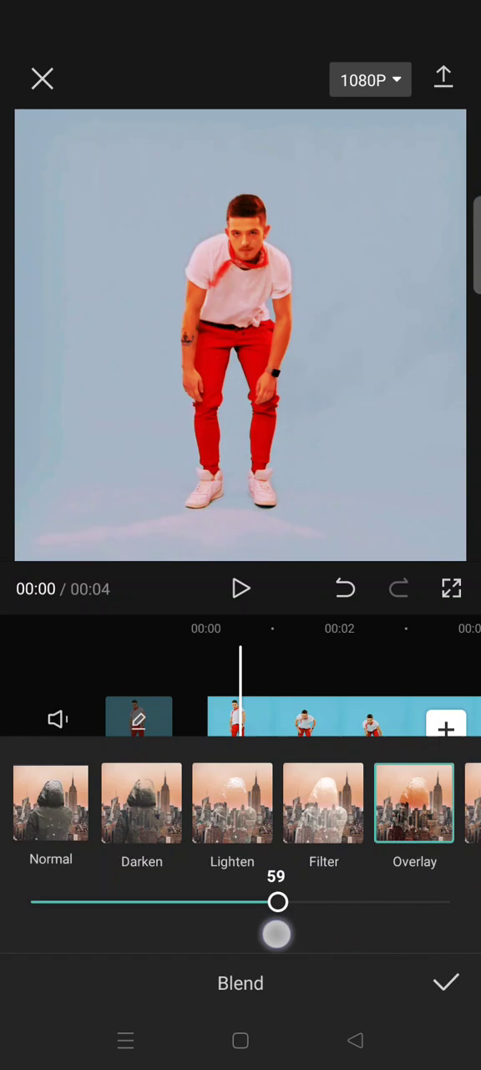
drag(278, 902, 194, 902)
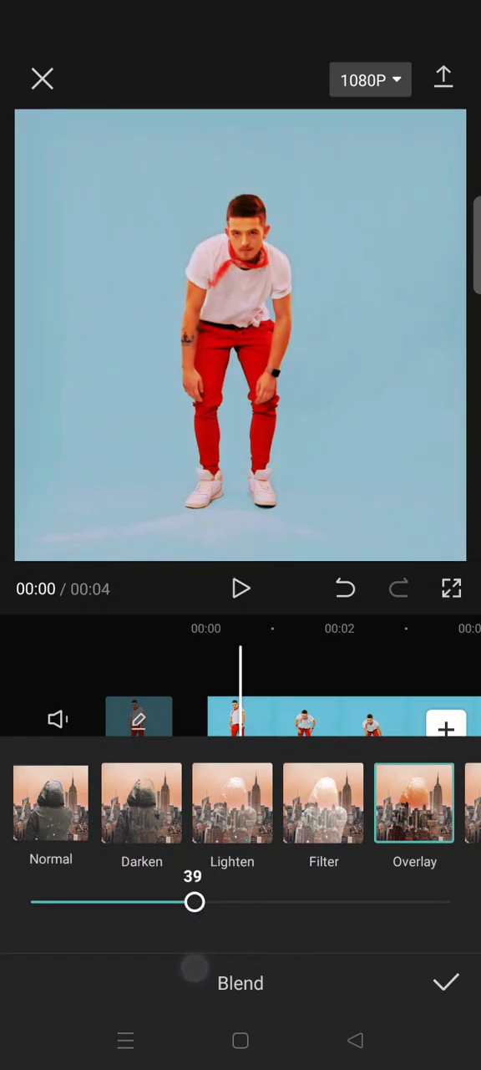
click(241, 589)
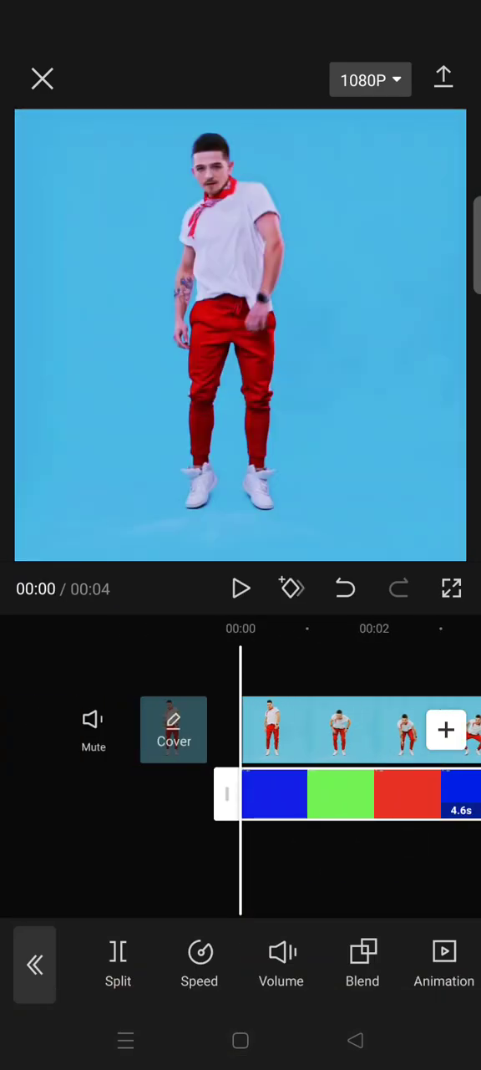
Play back the dance clip with the faint colour-block overlay.
click(240, 589)
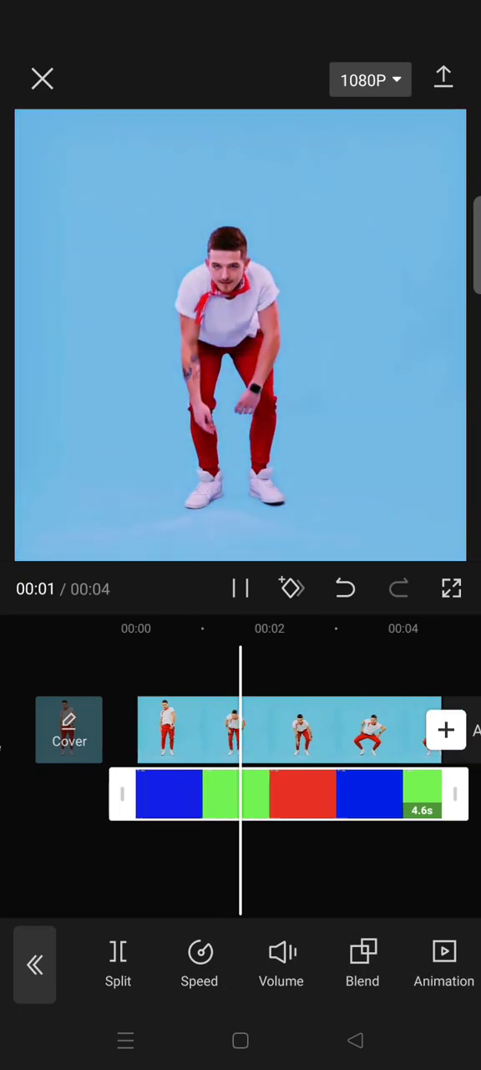